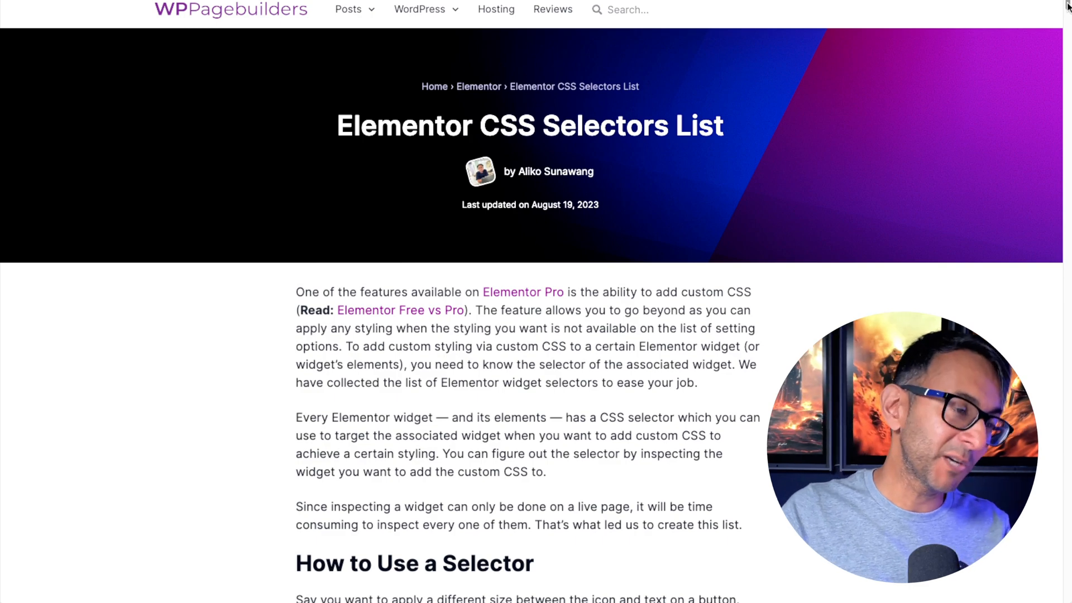
scroll("down", 3)
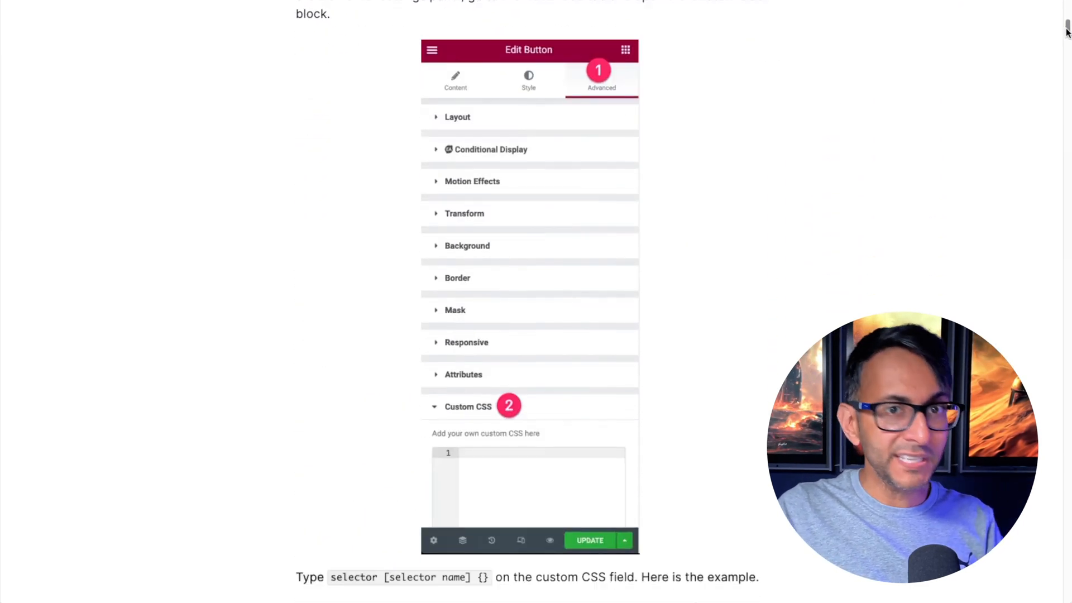
scroll("down", 3)
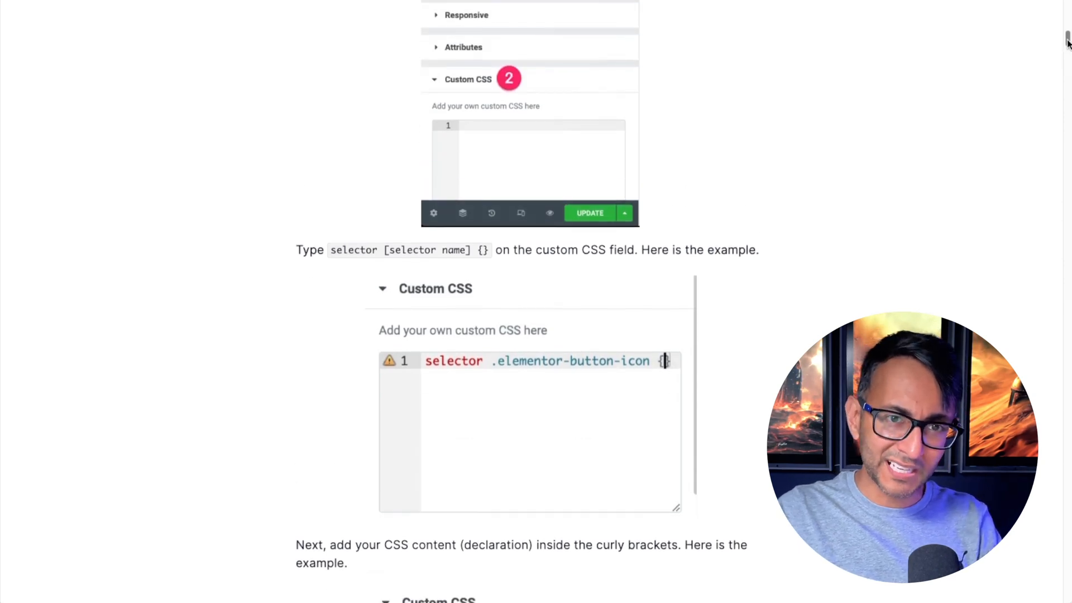
scroll("down", 3)
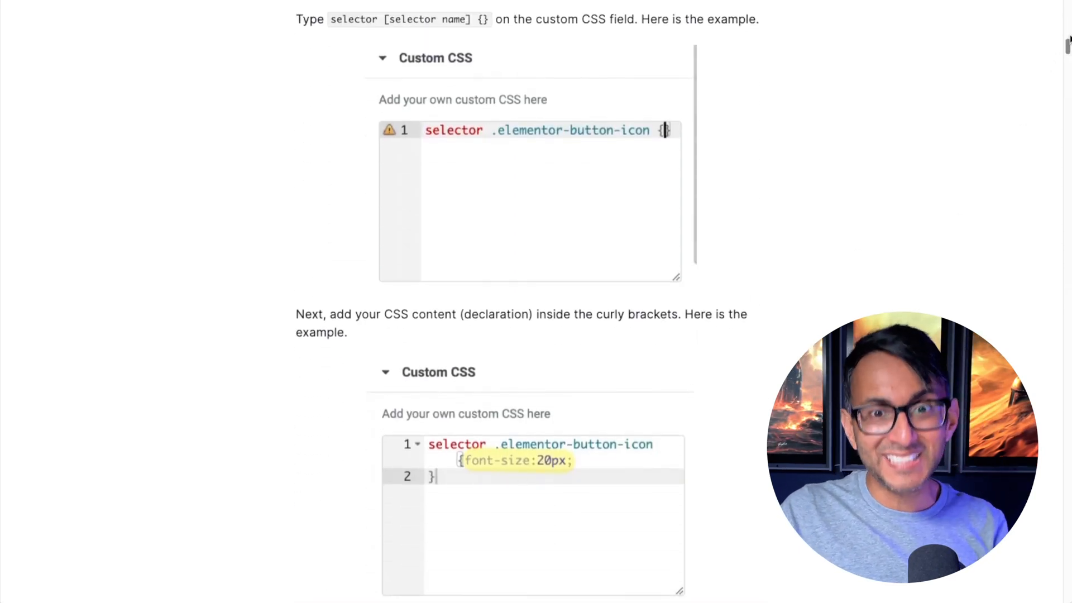
scroll("down", 3)
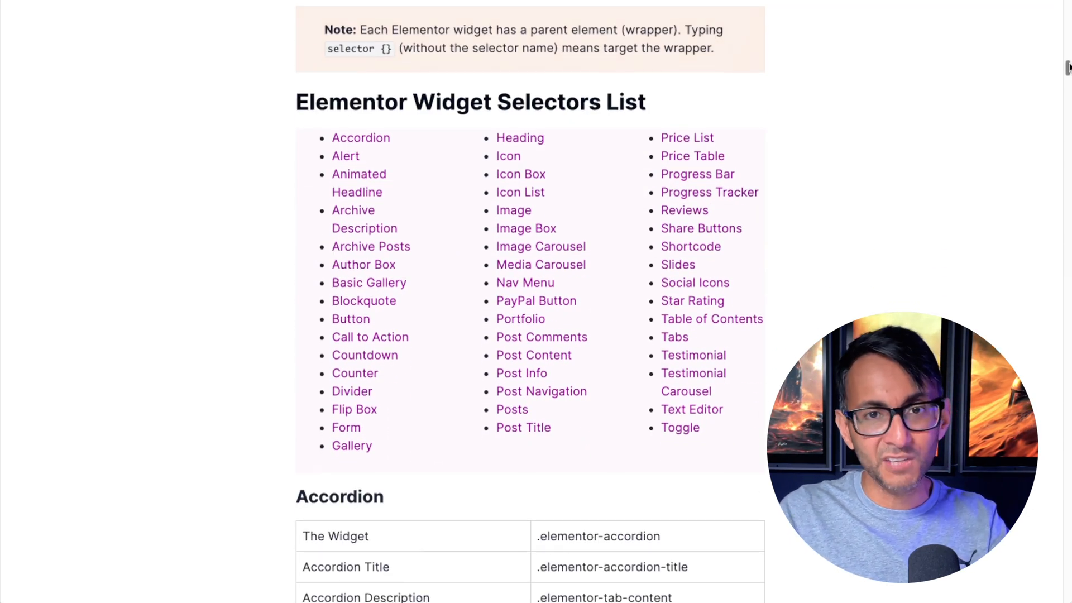
scroll("down", 3)
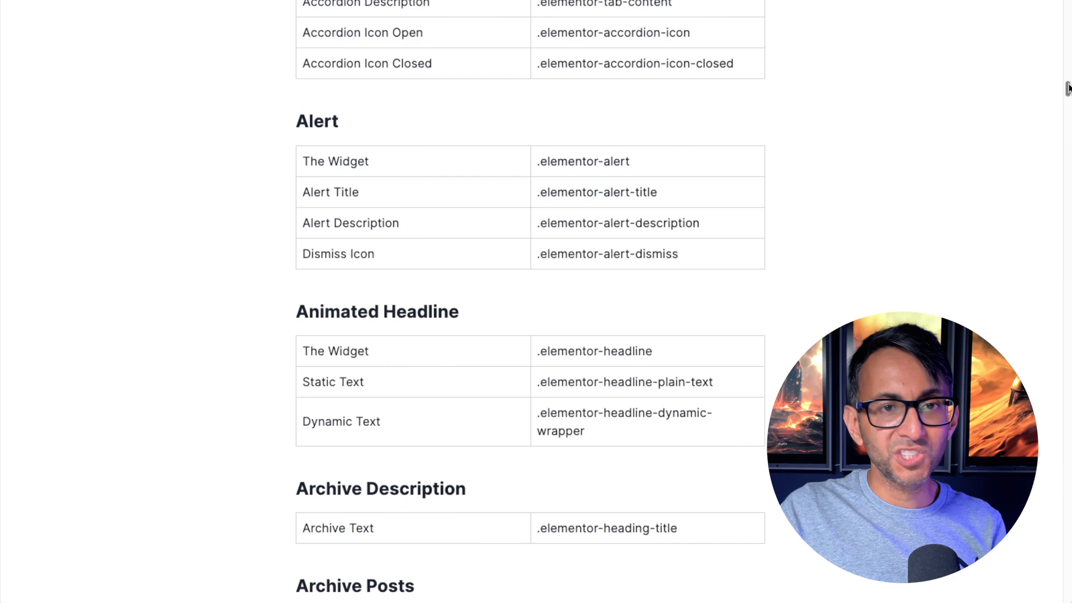
scroll("down", 3)
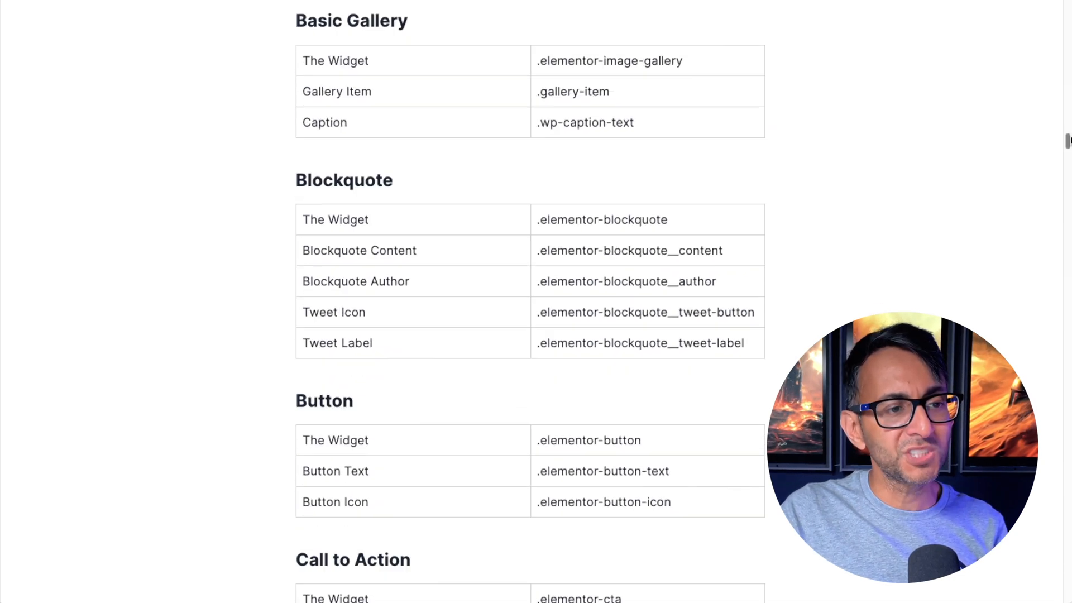
scroll("down", 3)
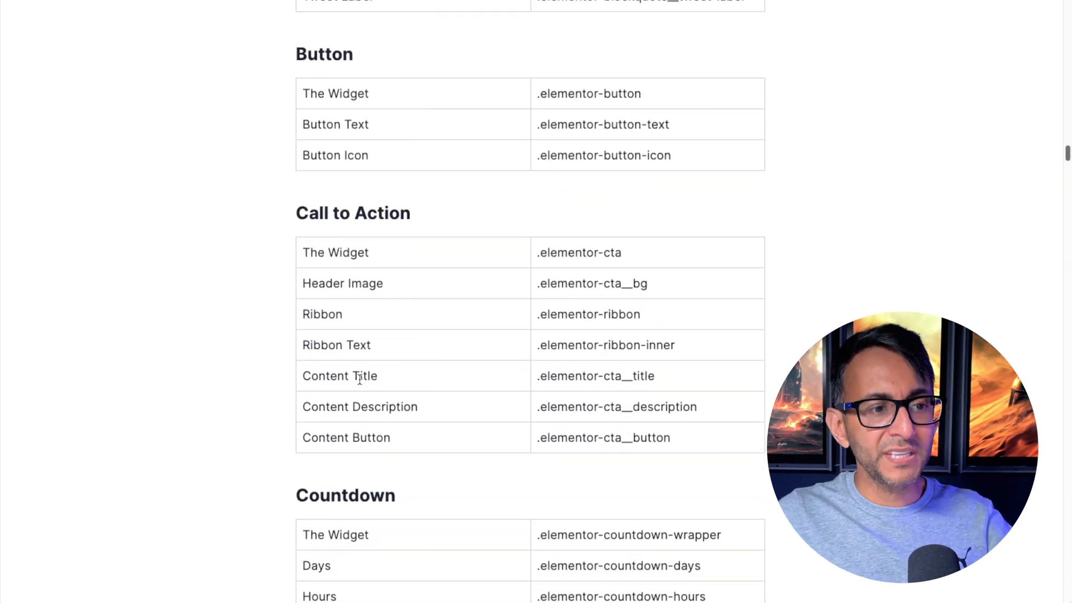
mouse_move(659, 382)
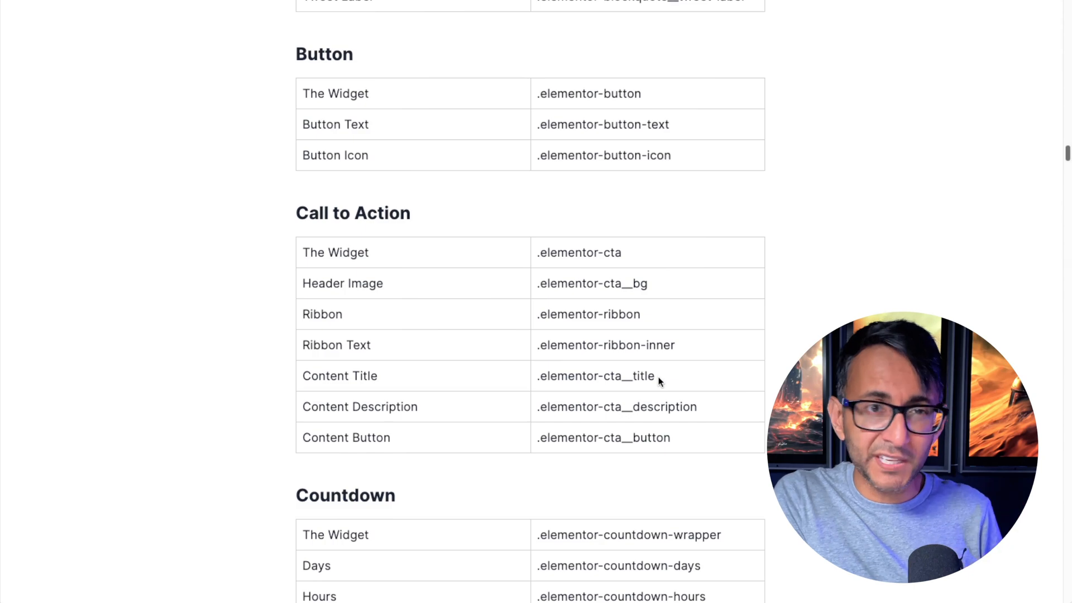
mouse_move(570, 326)
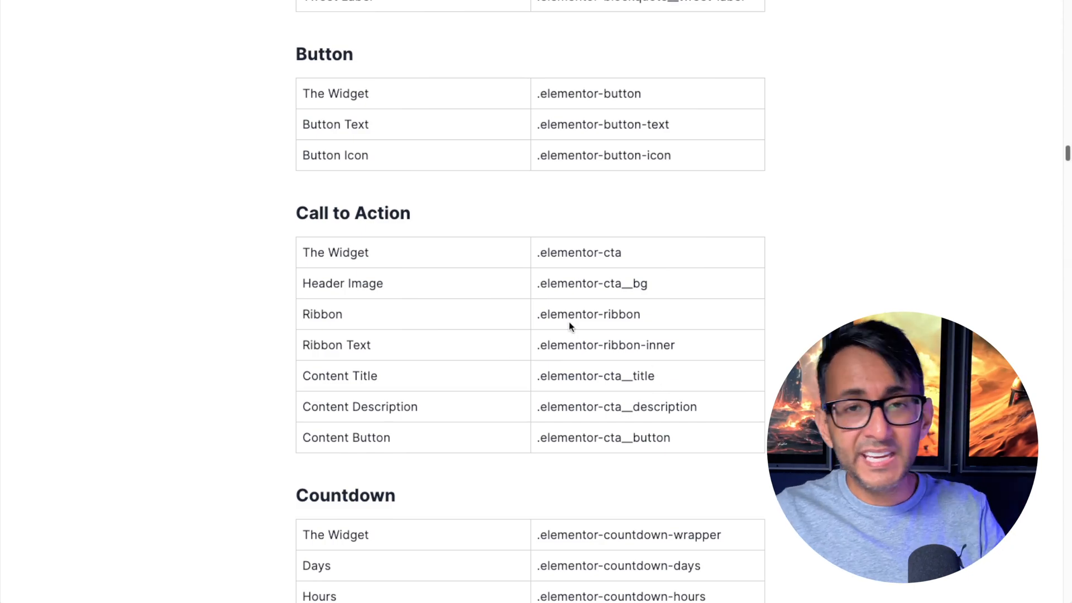
scroll("down", 3)
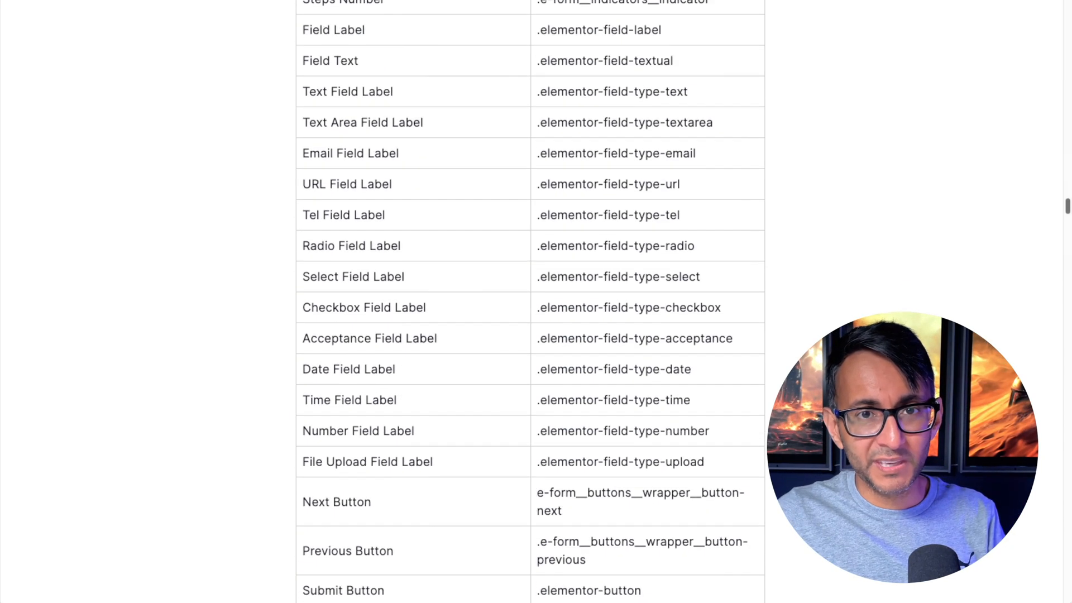
scroll("down", 3)
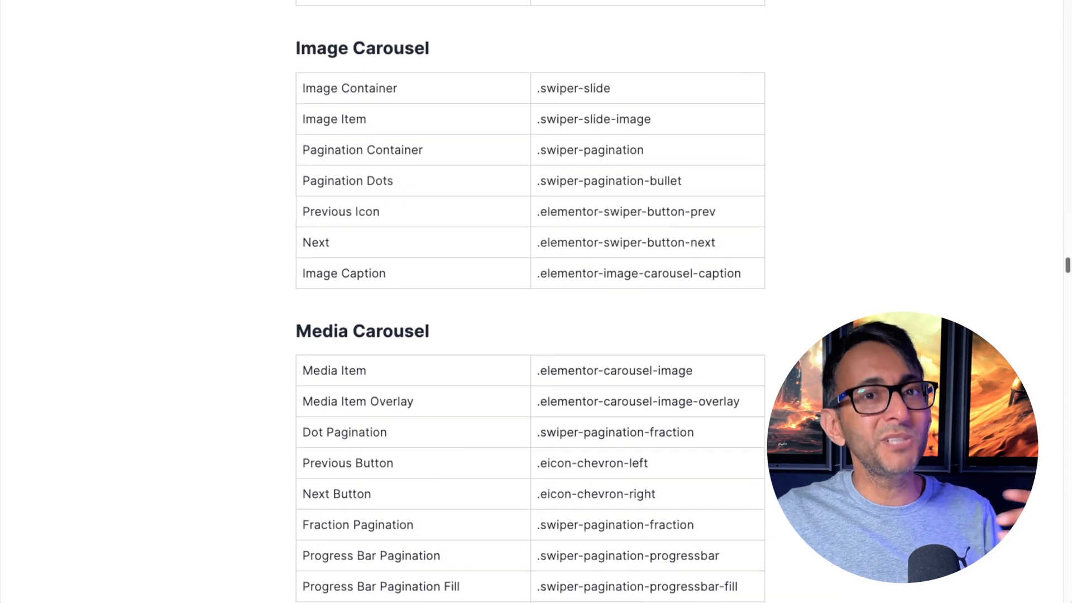
scroll("down", 3)
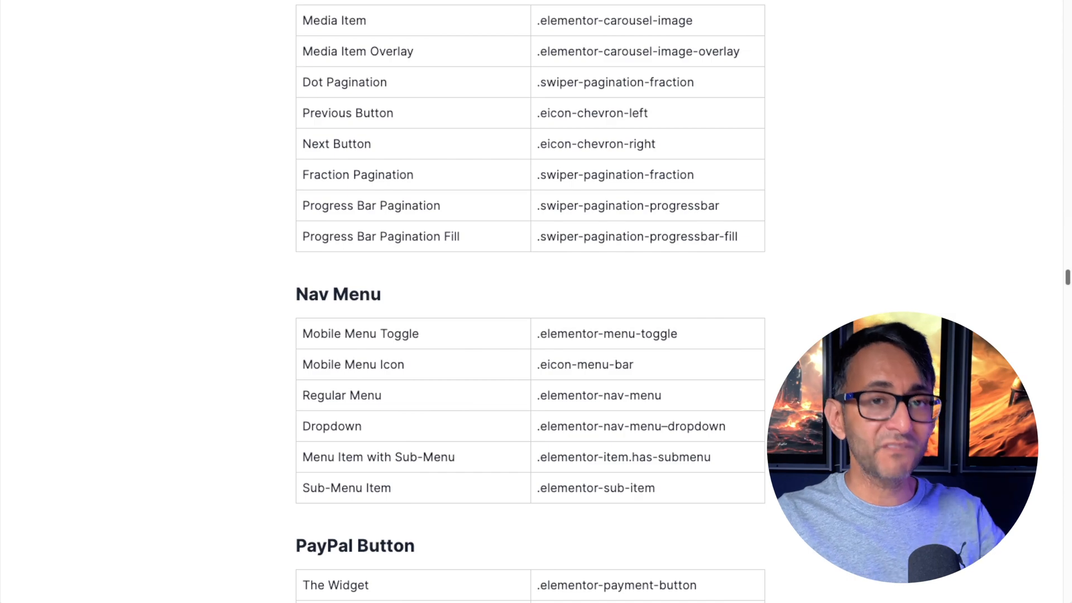
scroll("down", 3)
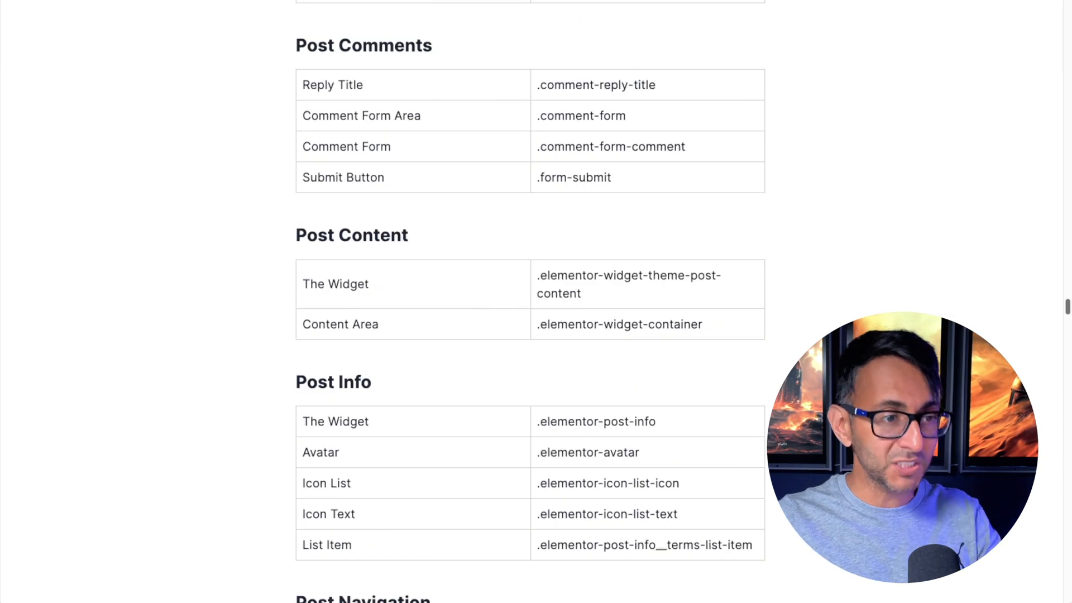
scroll("down", 3)
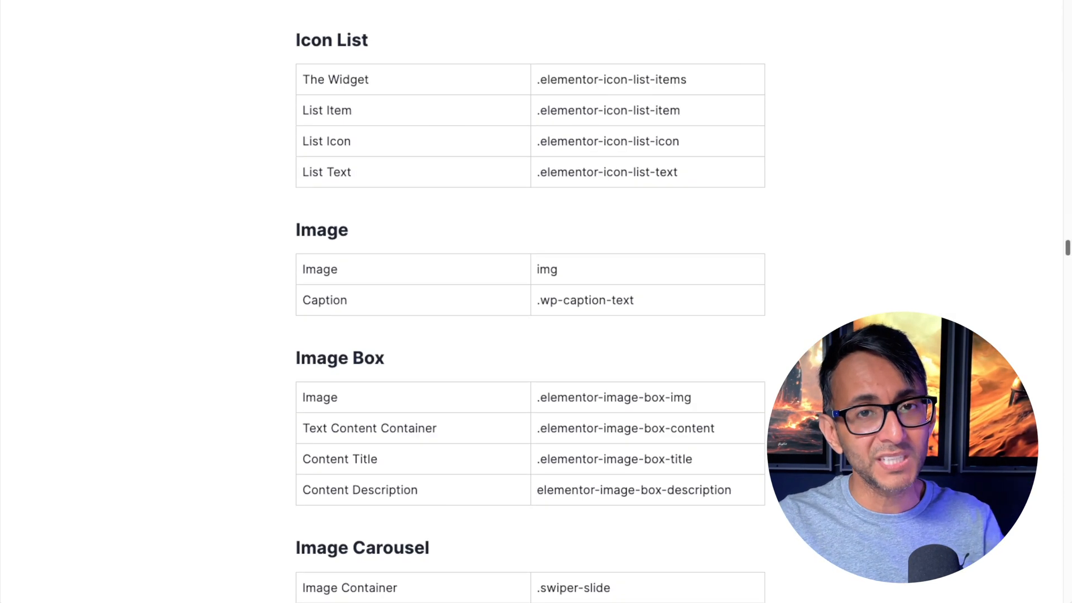
scroll("down", 3)
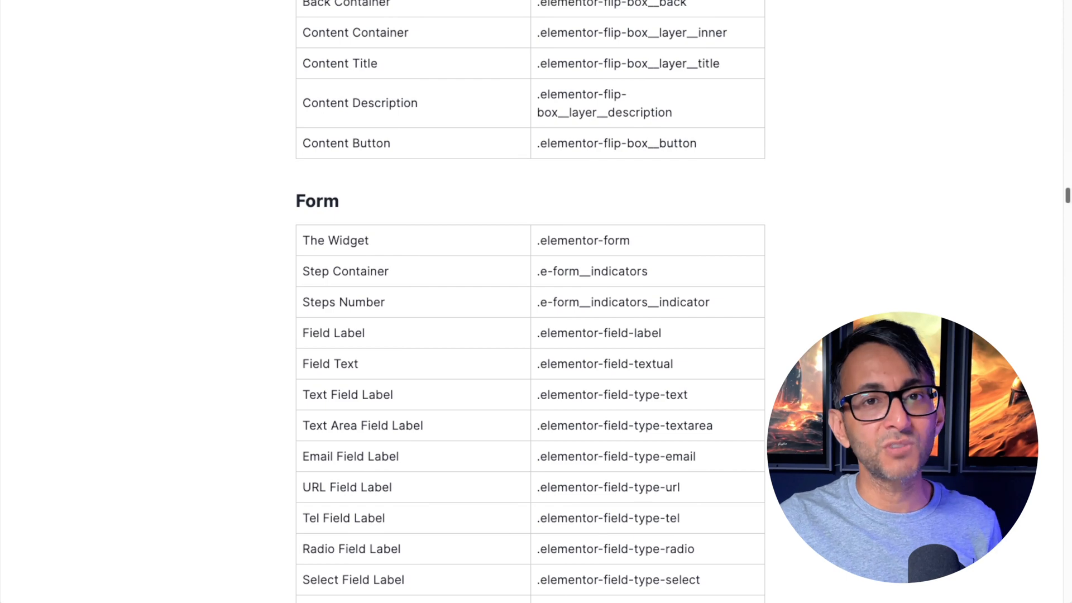